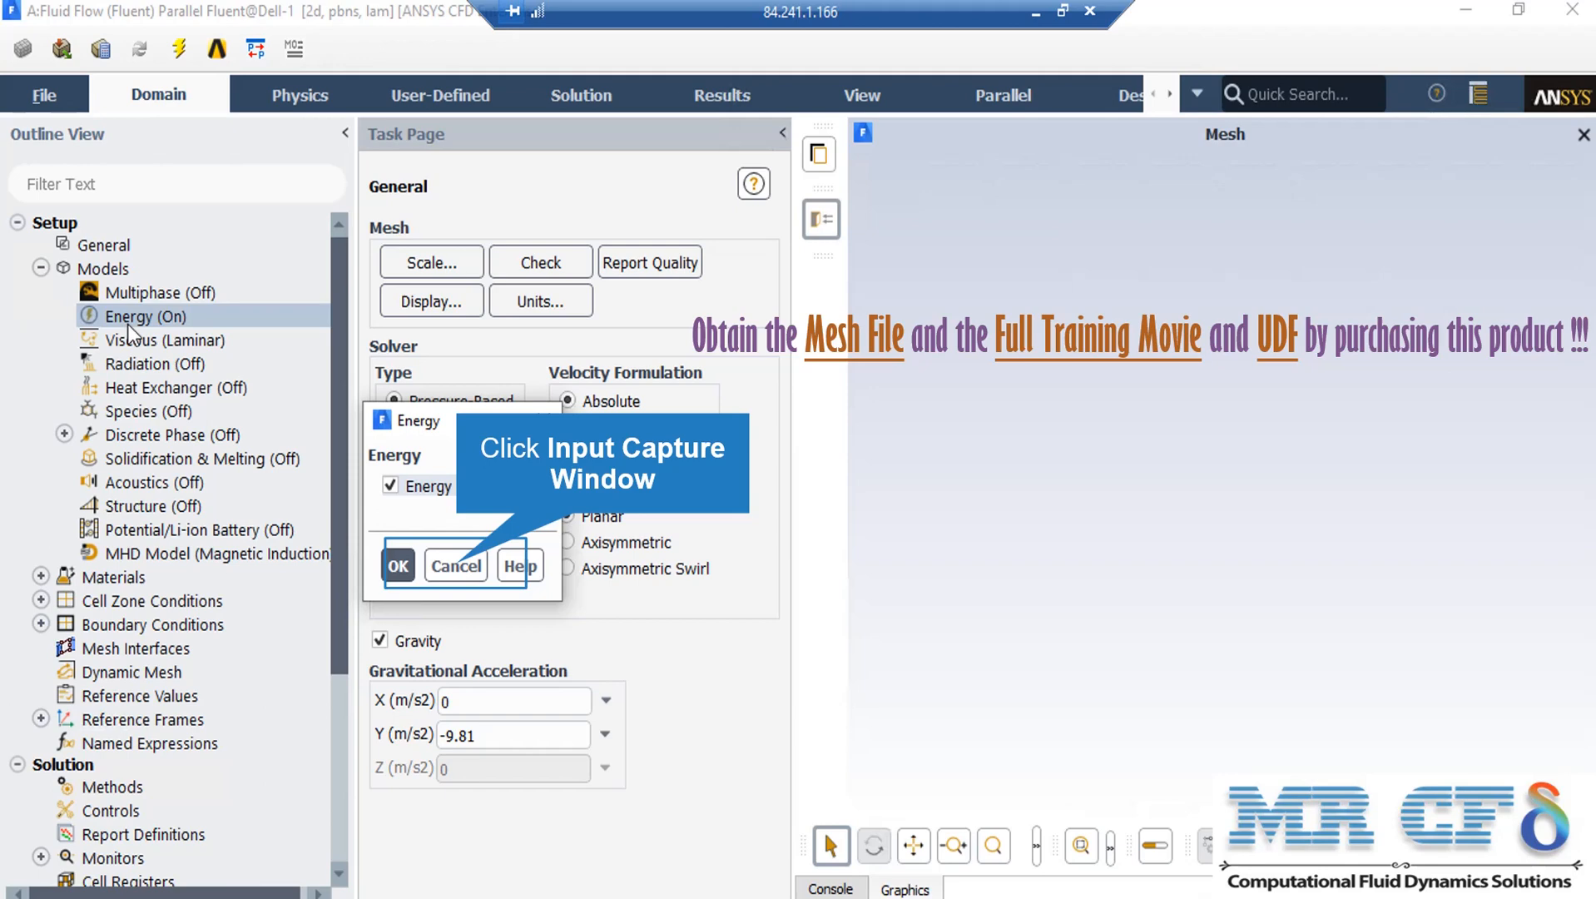
{"action": "mouse_move", "coordinate": [460, 572]}
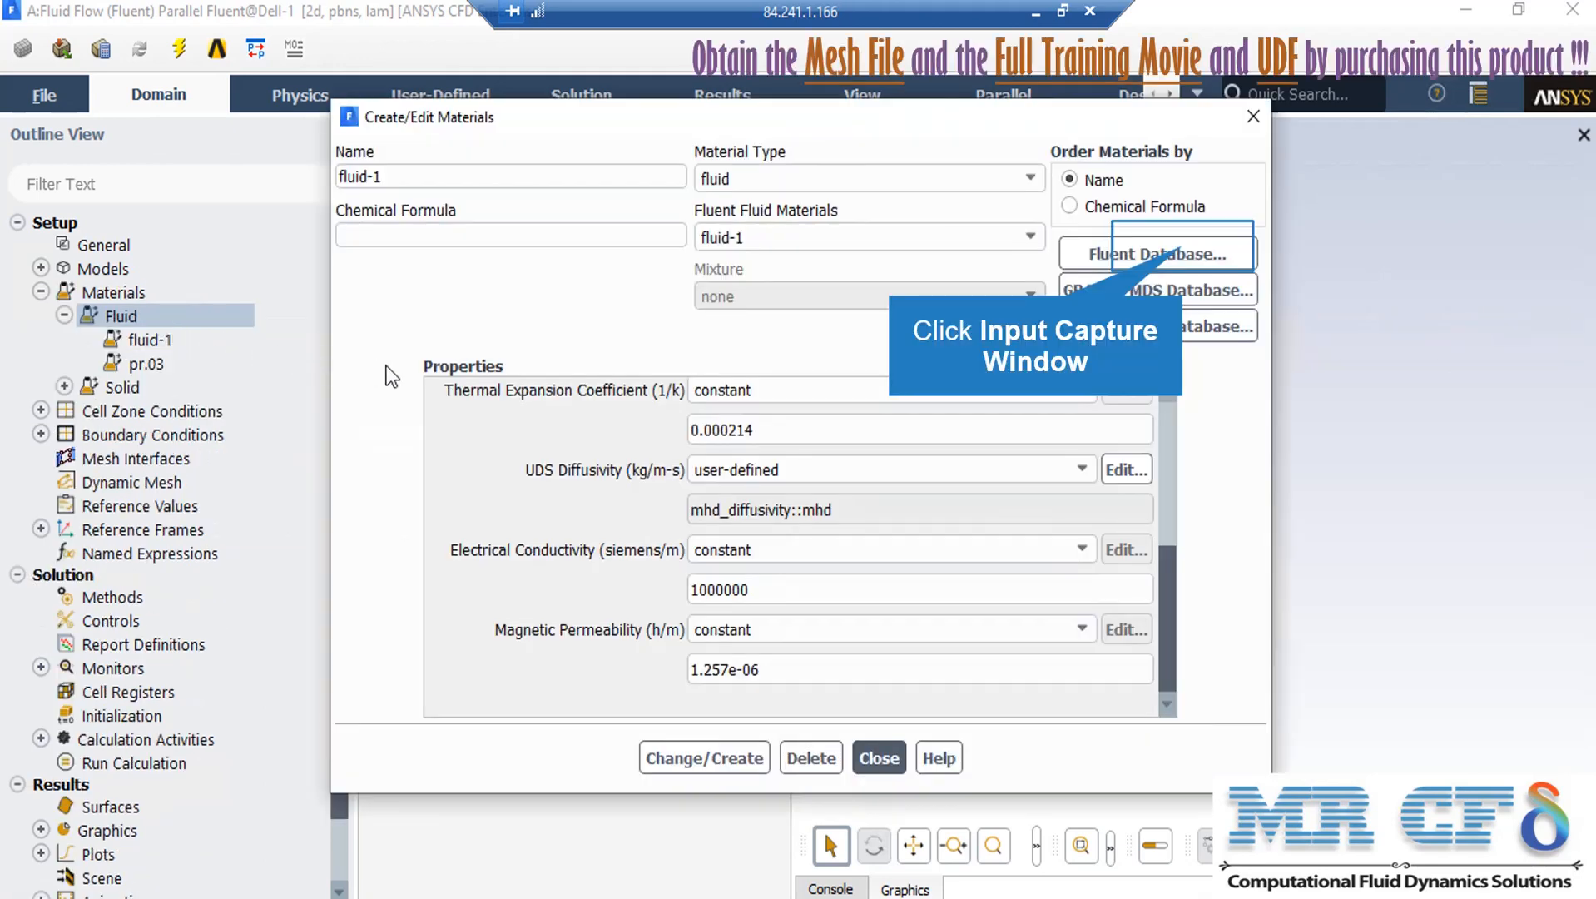
{"action": "mouse_move", "coordinate": [1140, 412]}
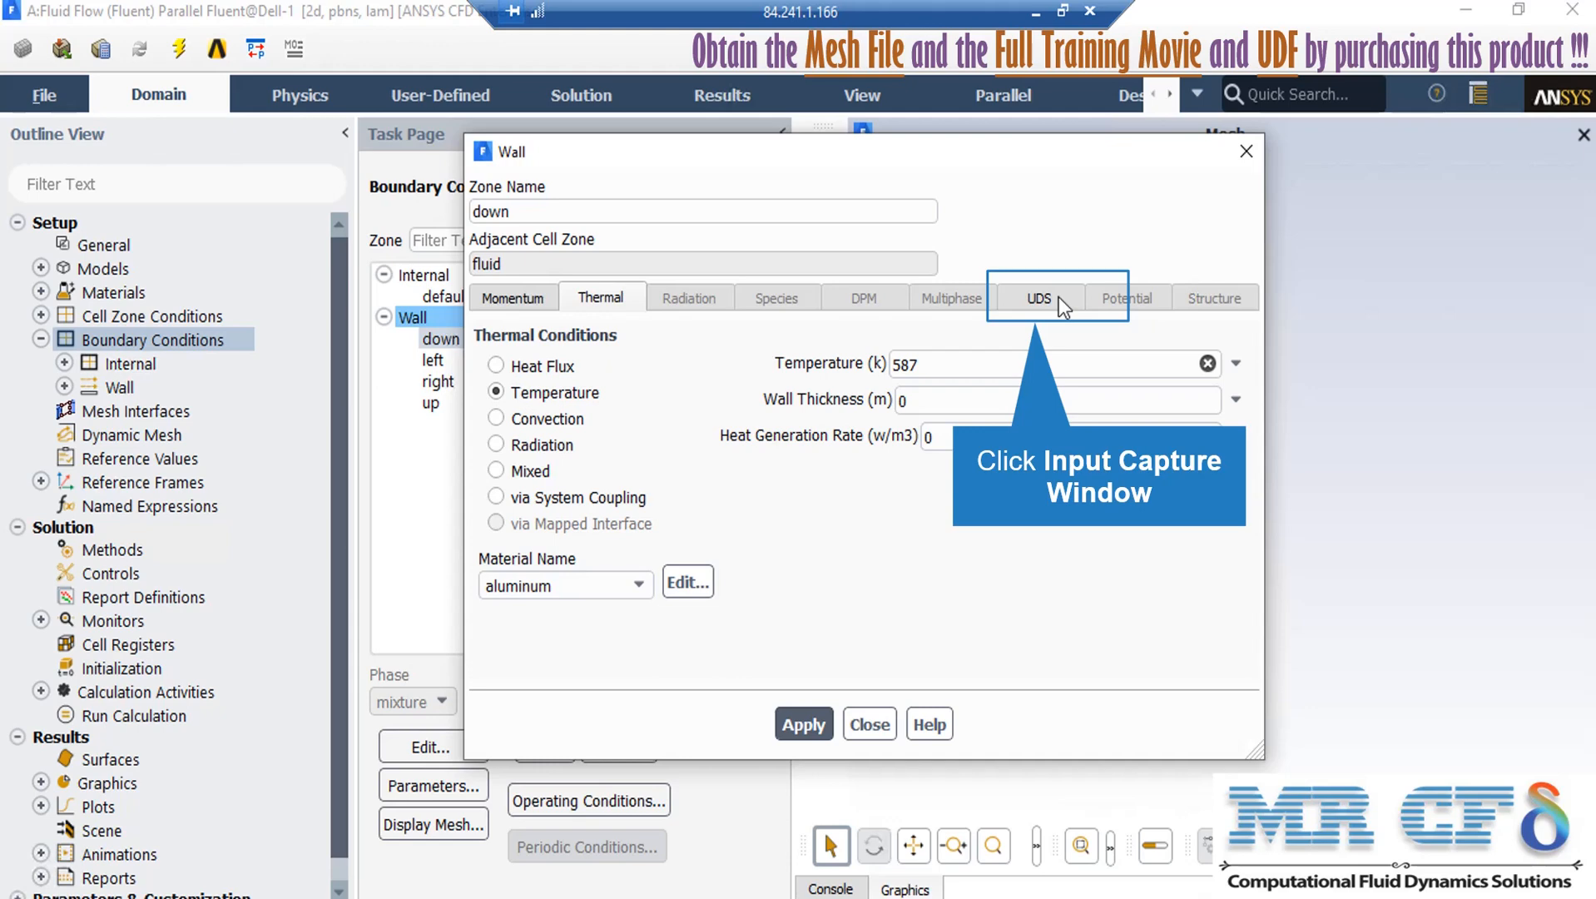
Step: Bring up the down wall's user-defined scalar conditions for B_x and B_y
{"action": "left_click", "coordinate": [1037, 298]}
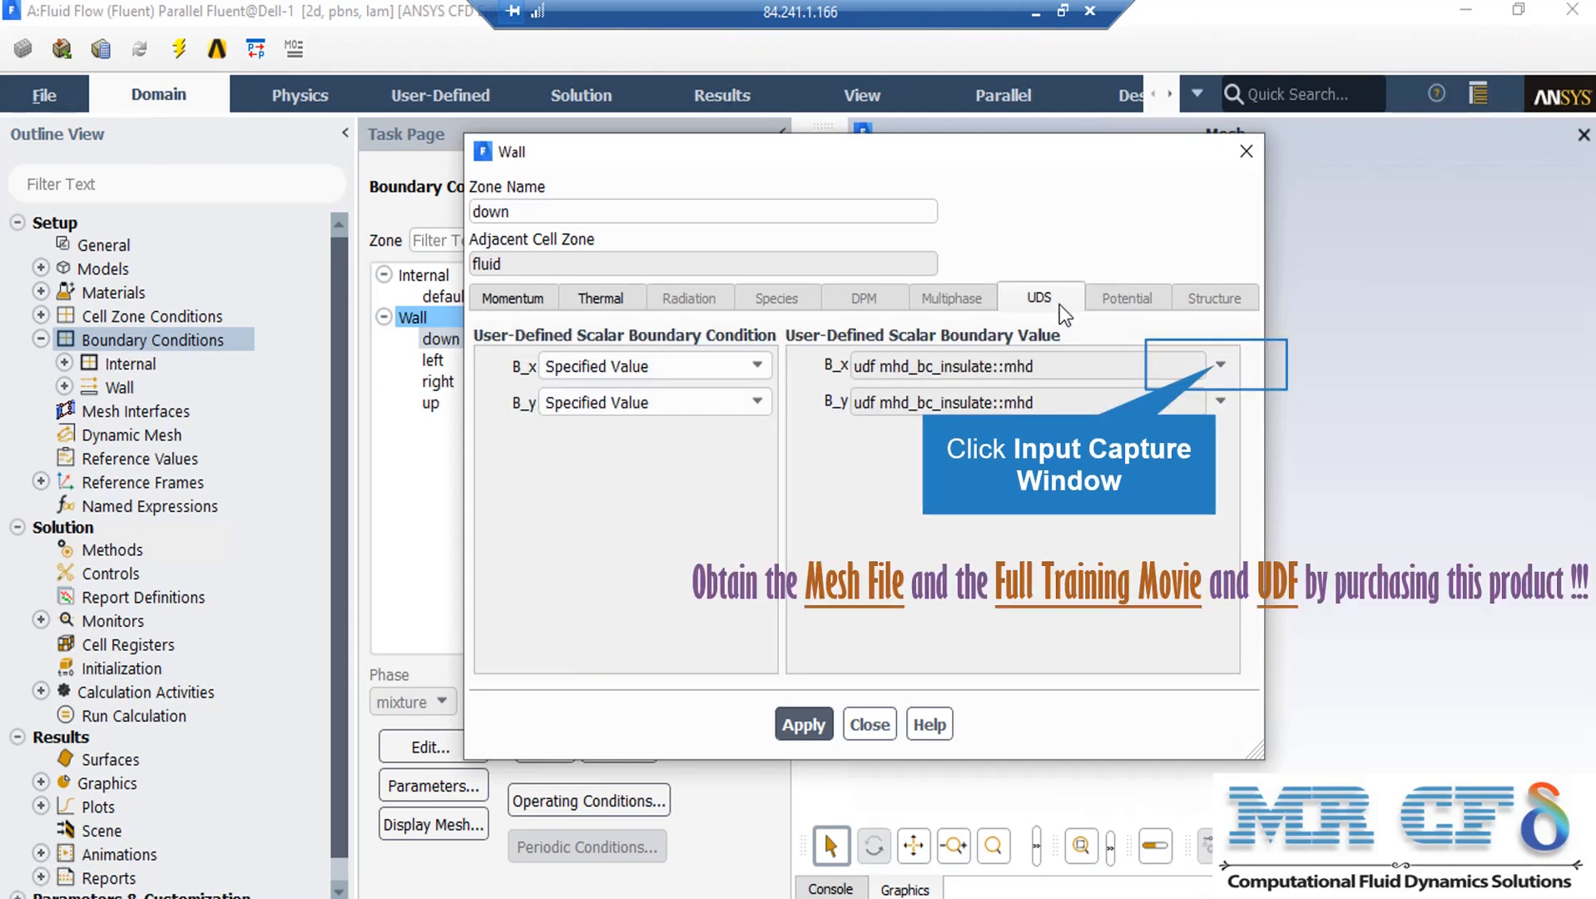
{"action": "mouse_move", "coordinate": [867, 369]}
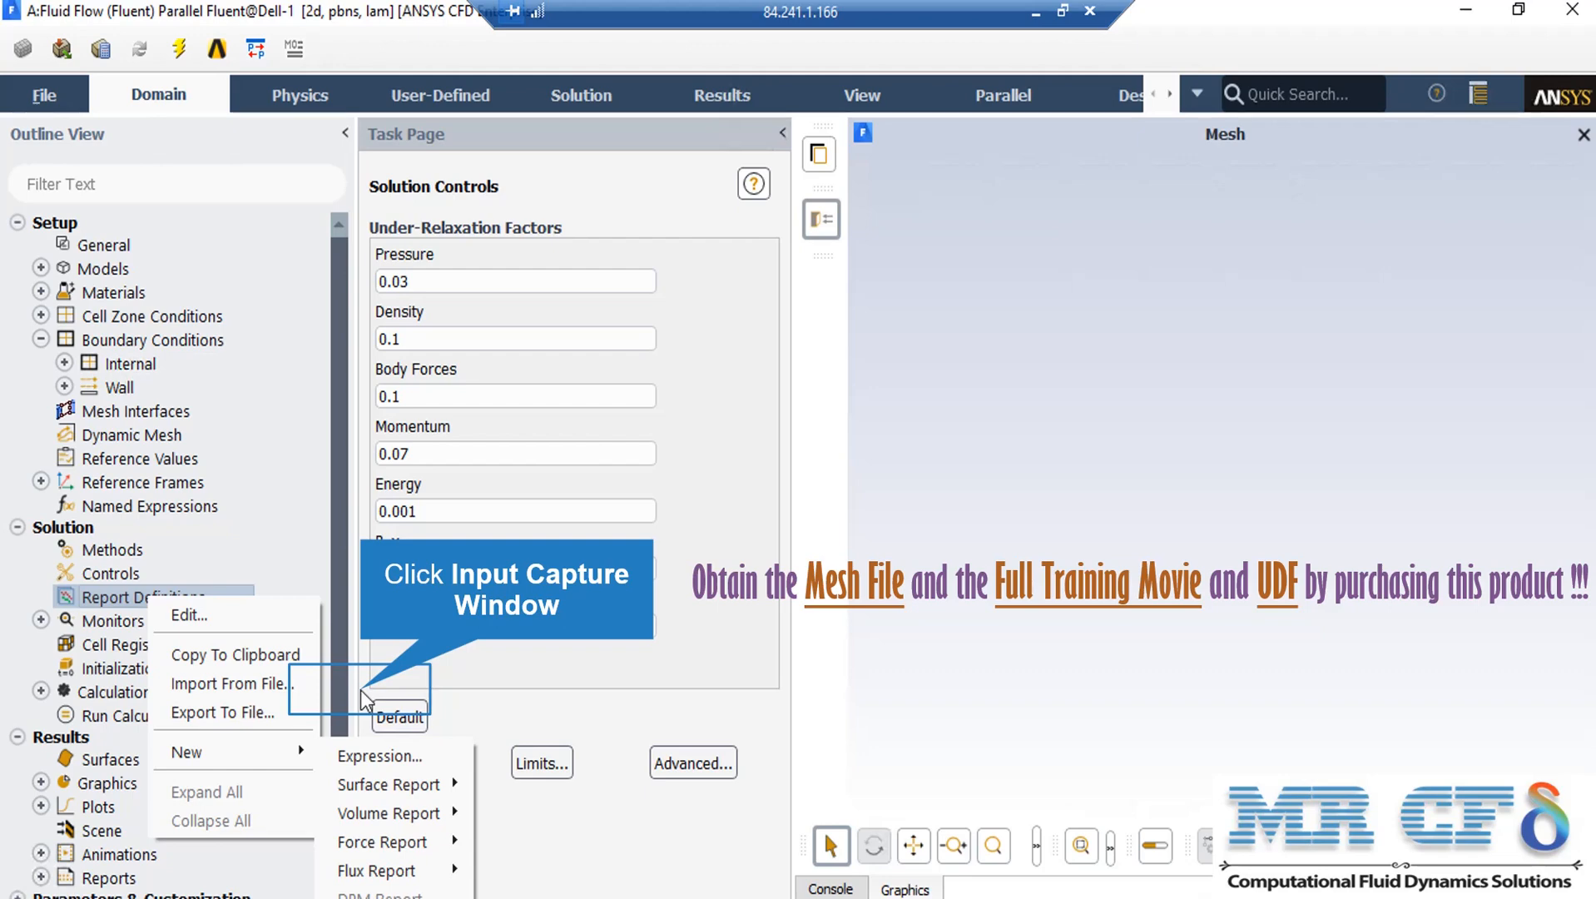
Step: Start creating a new report definition under Report Definitions
{"action": "left_click", "coordinate": [120, 667]}
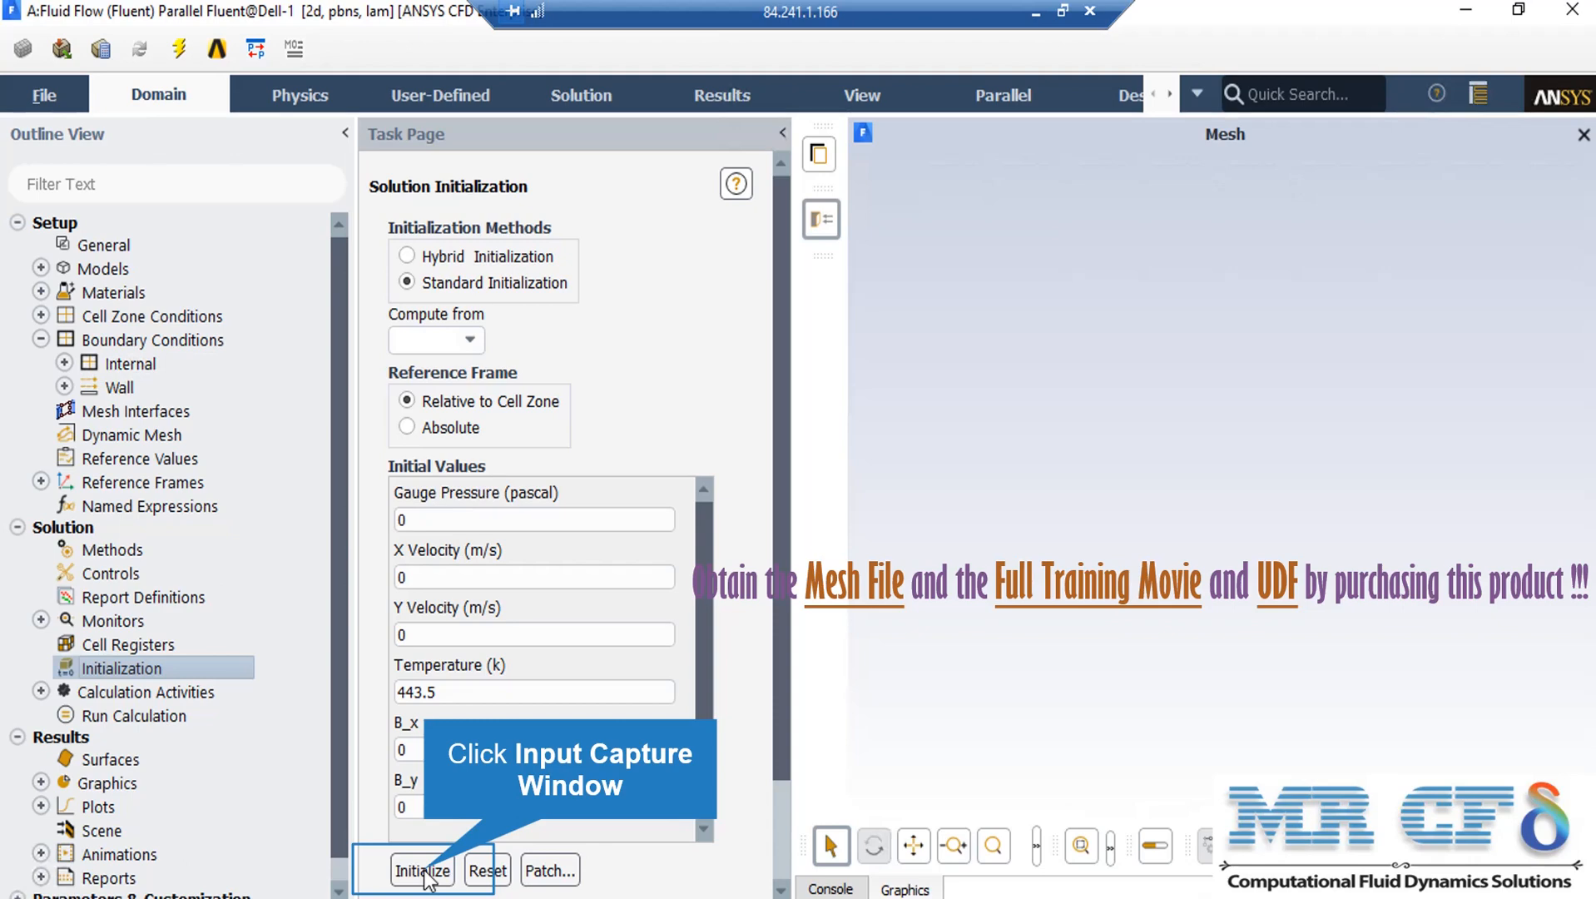
Step: Initialize the flow field with the standard values, including 443.5 K temperature
{"action": "left_click", "coordinate": [136, 716]}
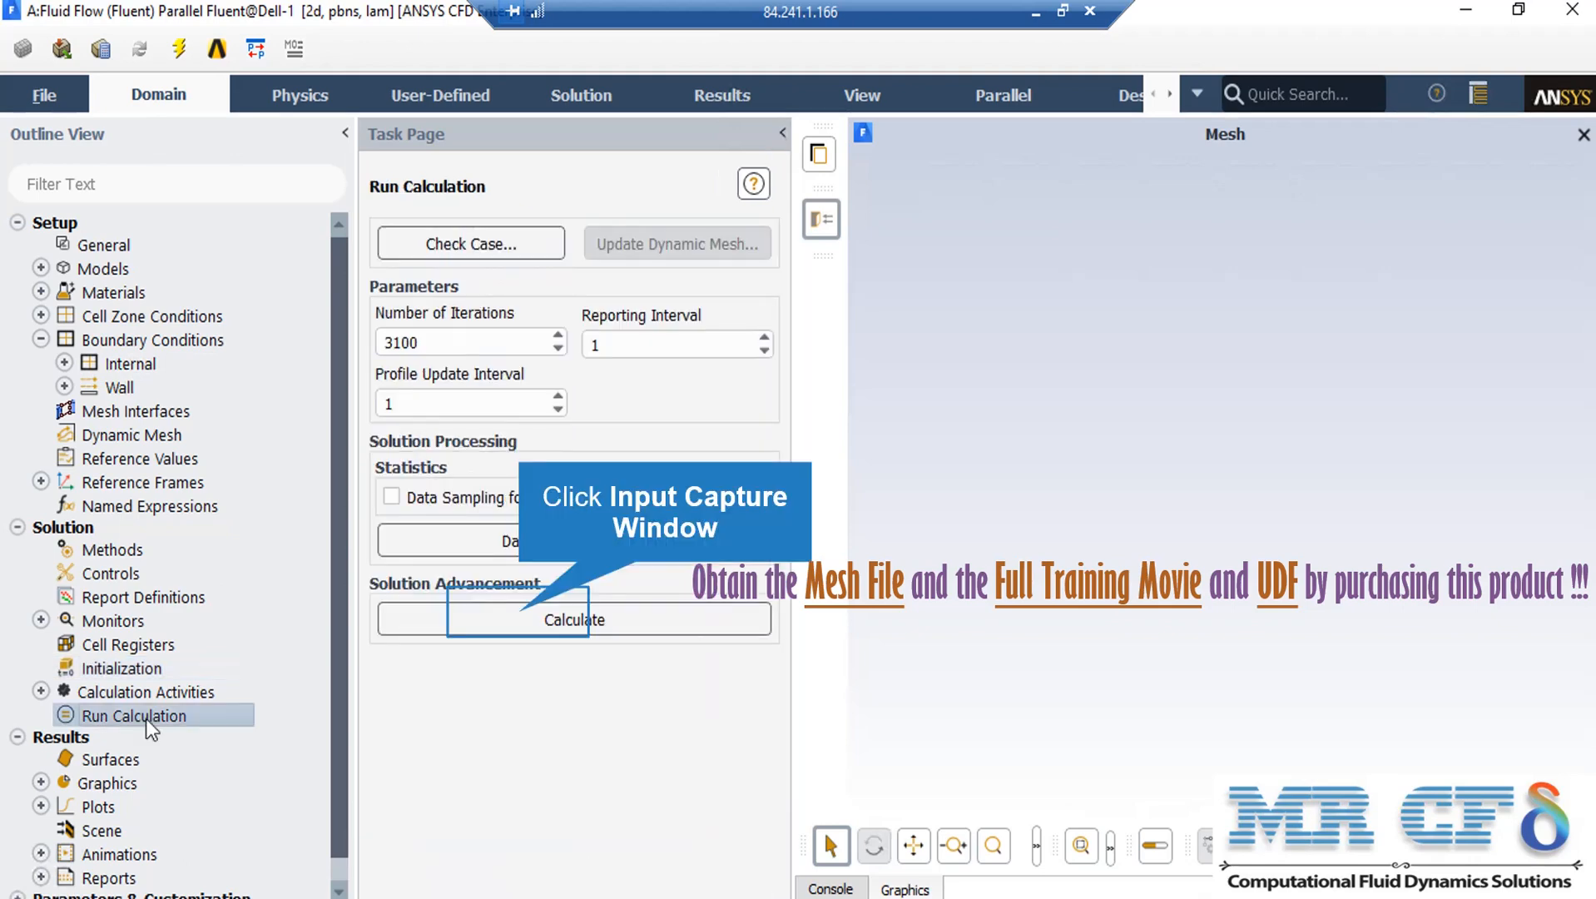